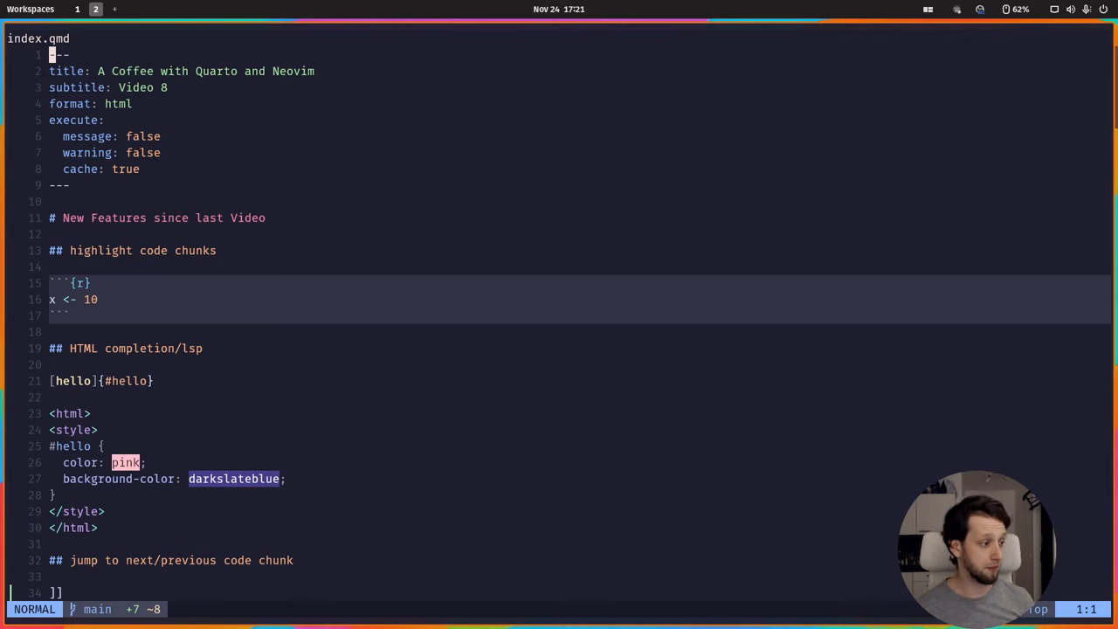
# Consult MDN's background-color docs via hover, then start a new declaration line in #hello
pyautogui.press('j')
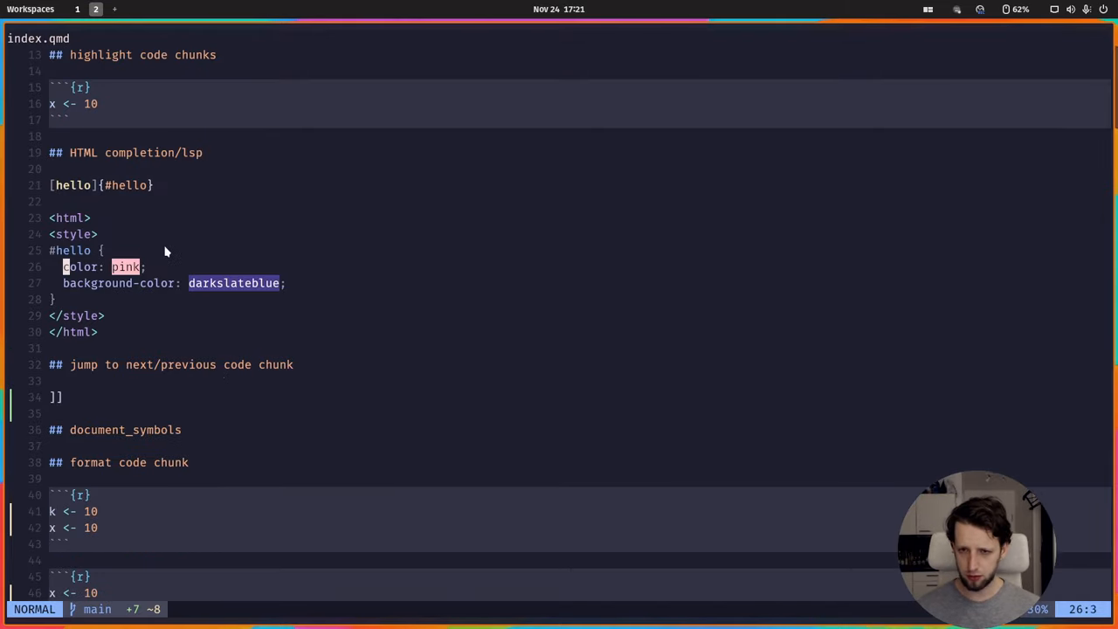
pyautogui.press('k')
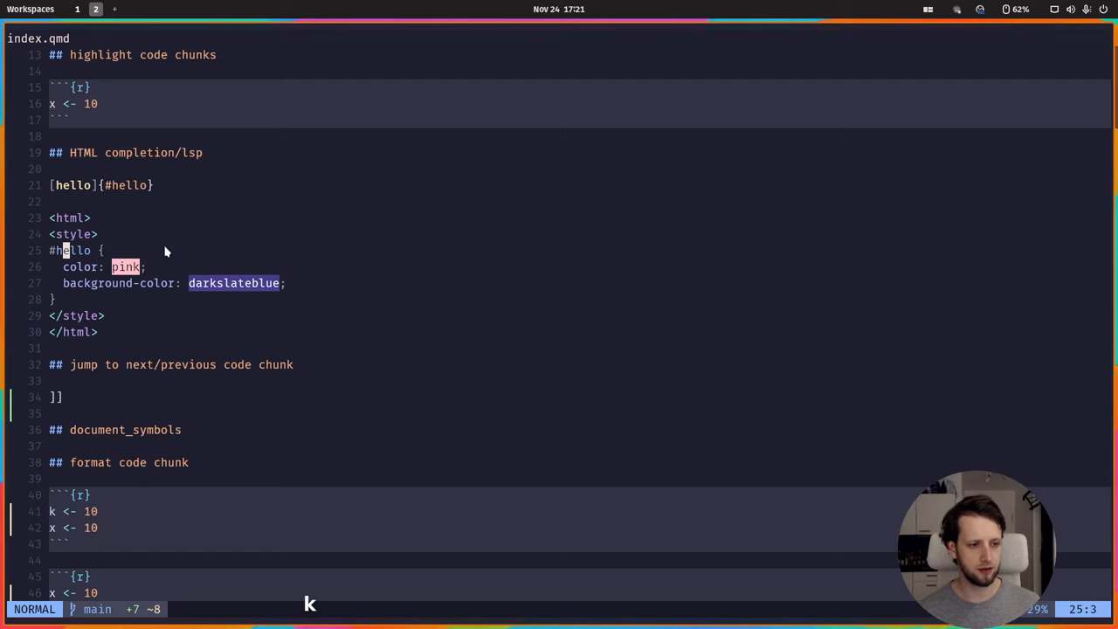
pyautogui.moveTo(73, 252)
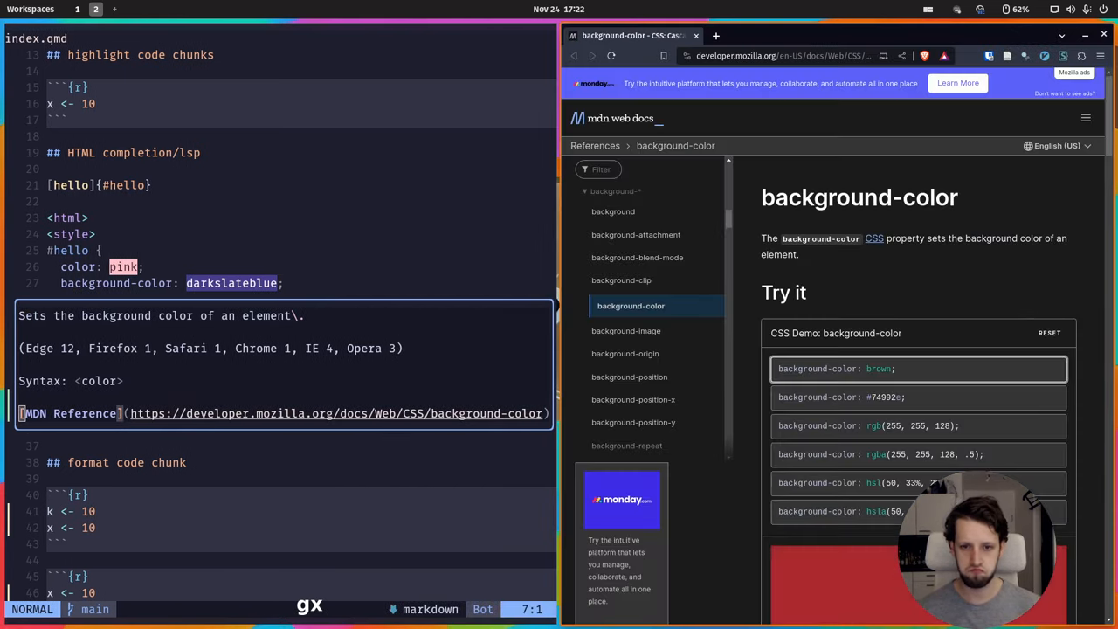
pyautogui.scroll(-3)
pyautogui.write('m')
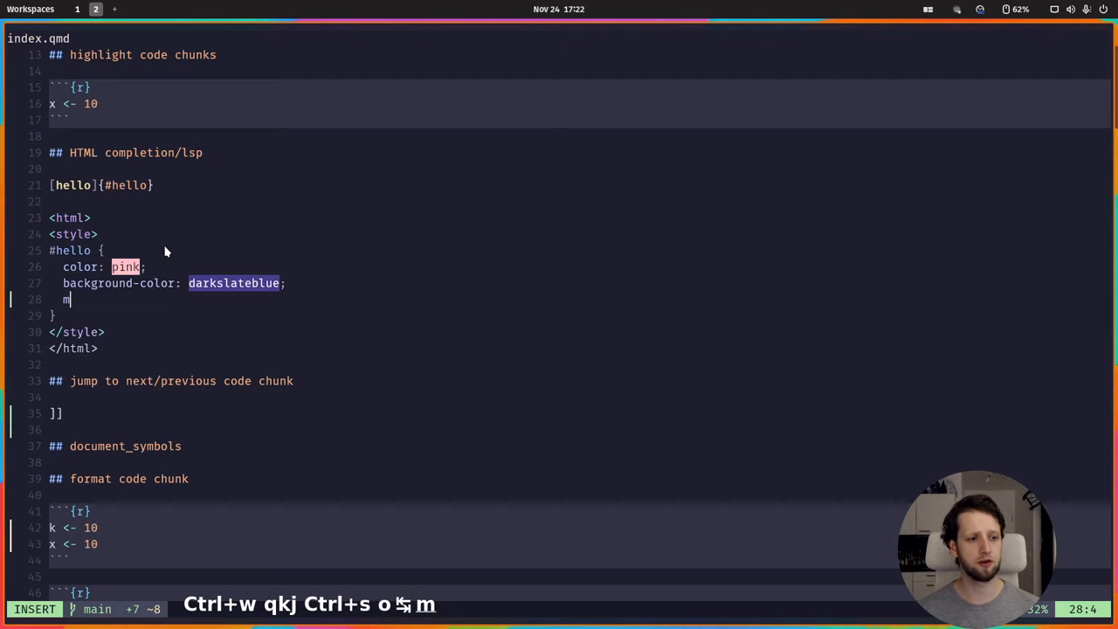
# Enter a trial 'margin: 0' declaration using CSS completions, then leave insert mode
pyautogui.write('argin: ;')
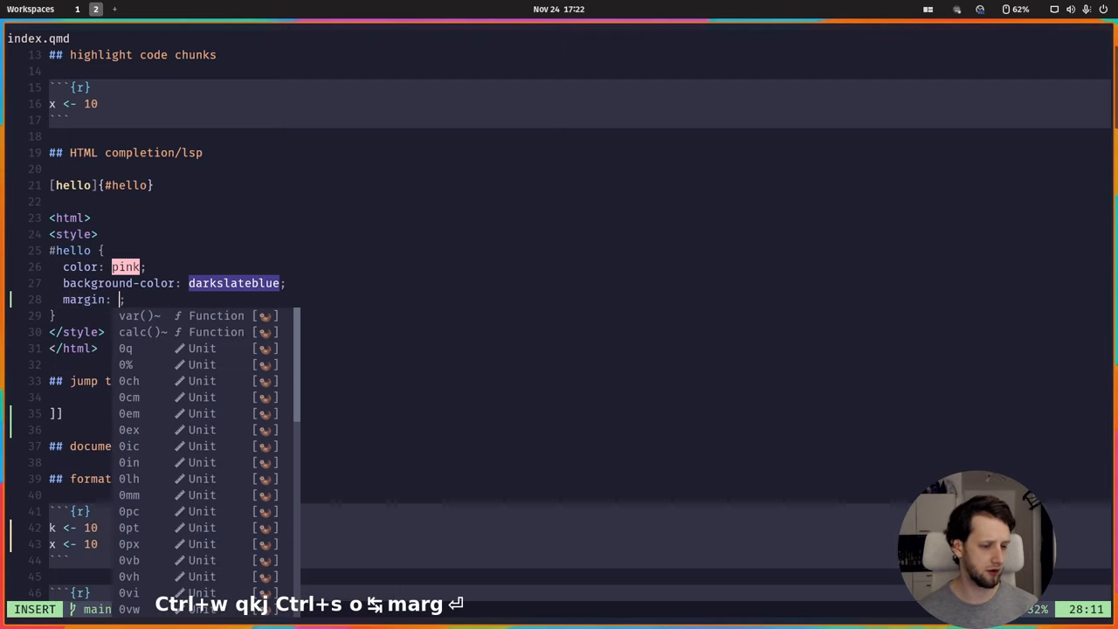
pyautogui.write('0')
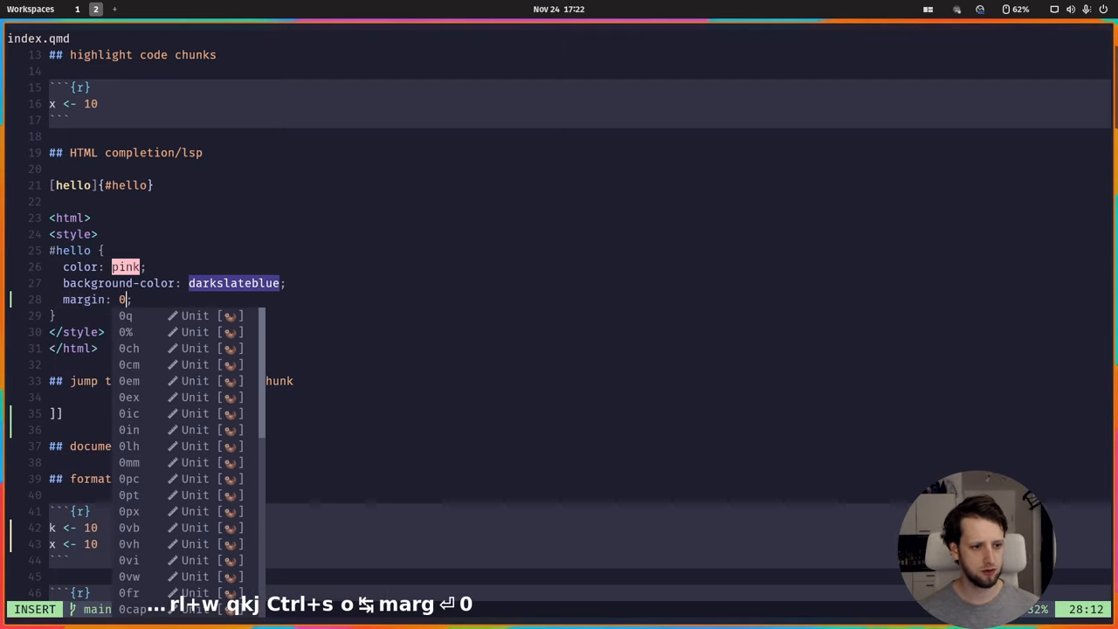
pyautogui.press('Escape')
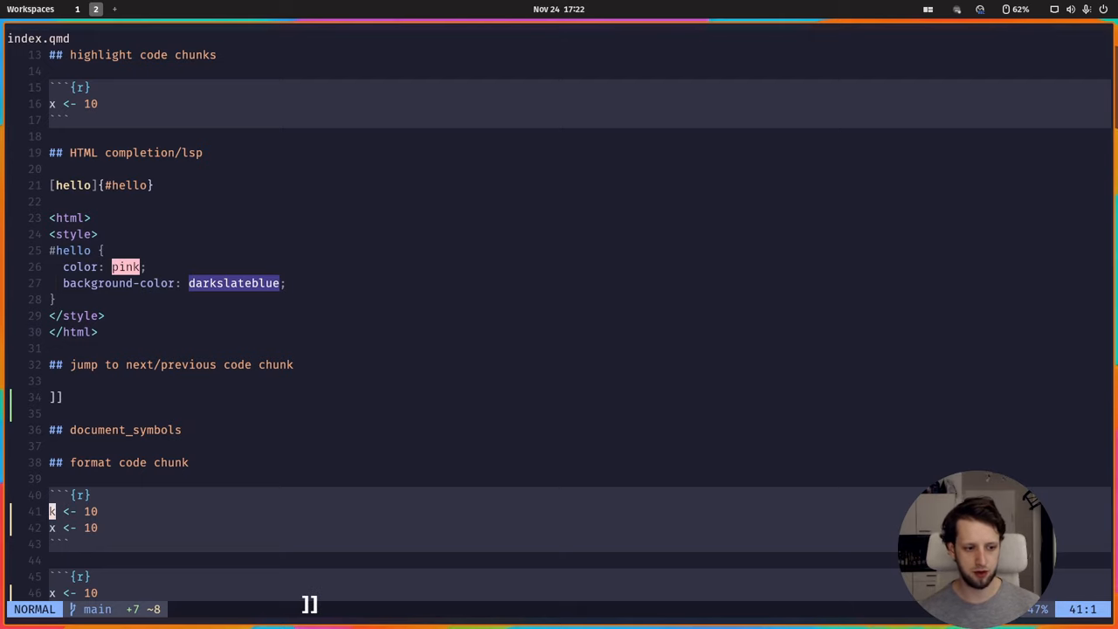
pyautogui.scroll(-3)
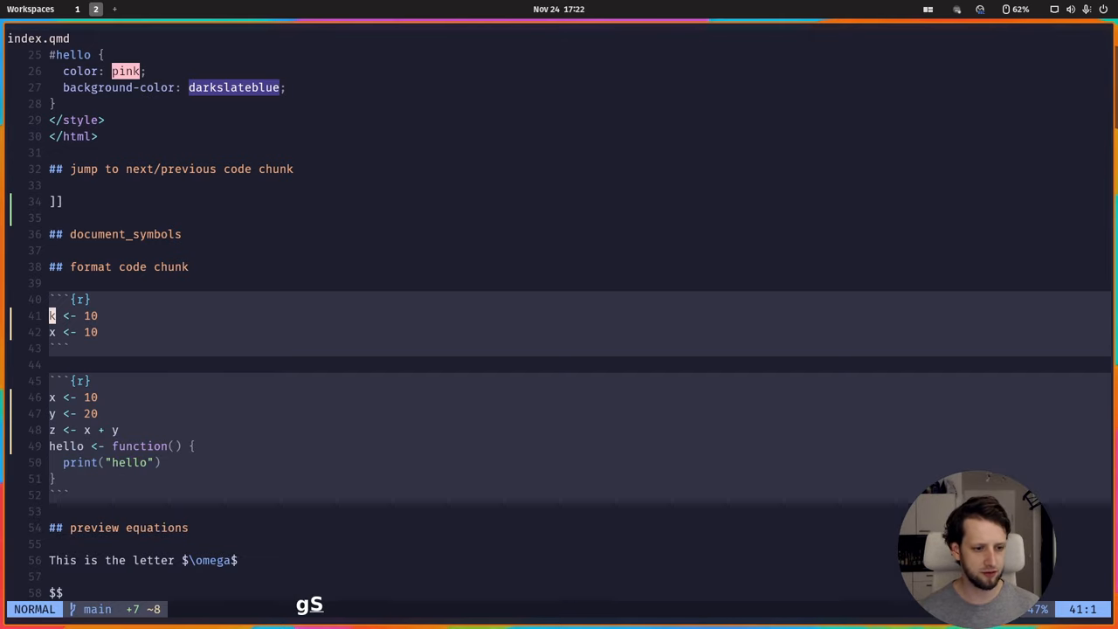
pyautogui.press('gS')
pyautogui.write('=')
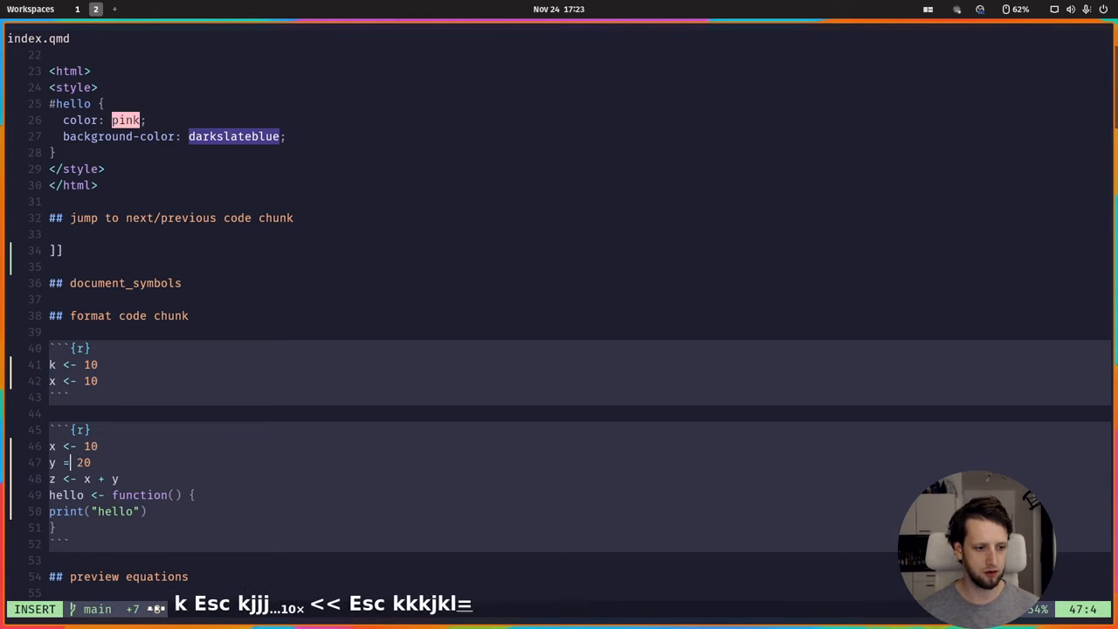
# Reformat the mangled second R chunk so 'y <- 20' is spaced and print("hello") re-indented
pyautogui.press('Escape')
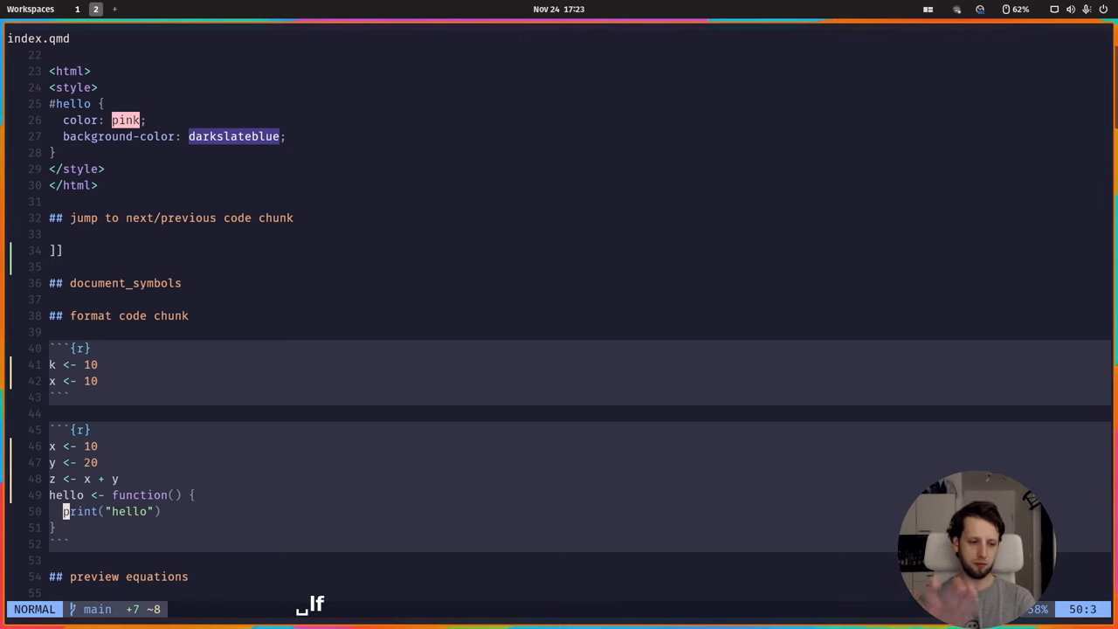
pyautogui.scroll(-3)
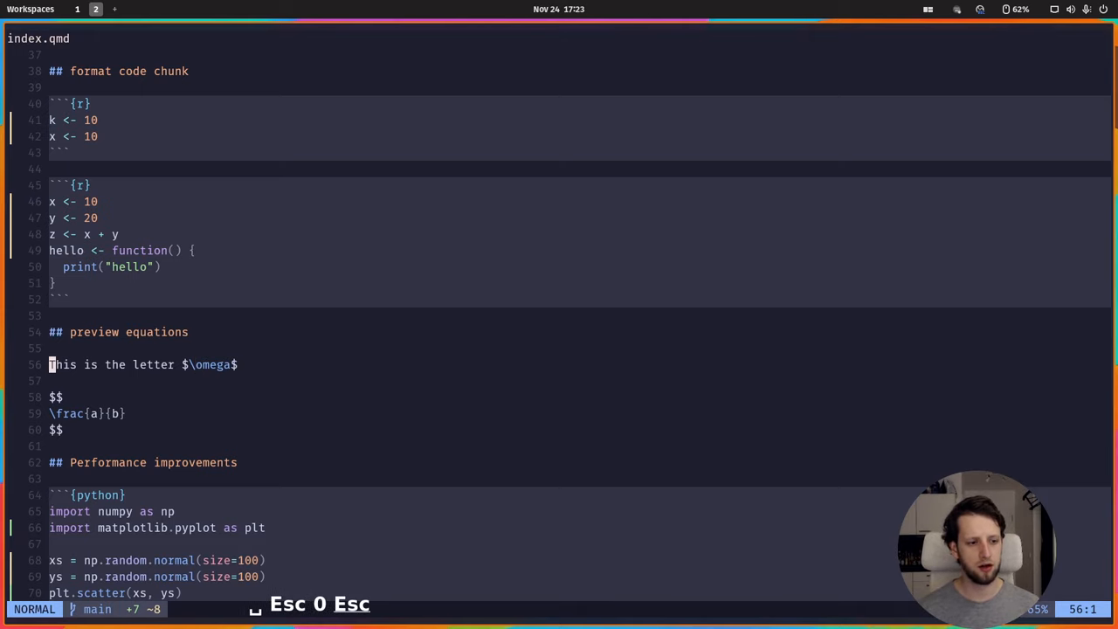
pyautogui.press('j')
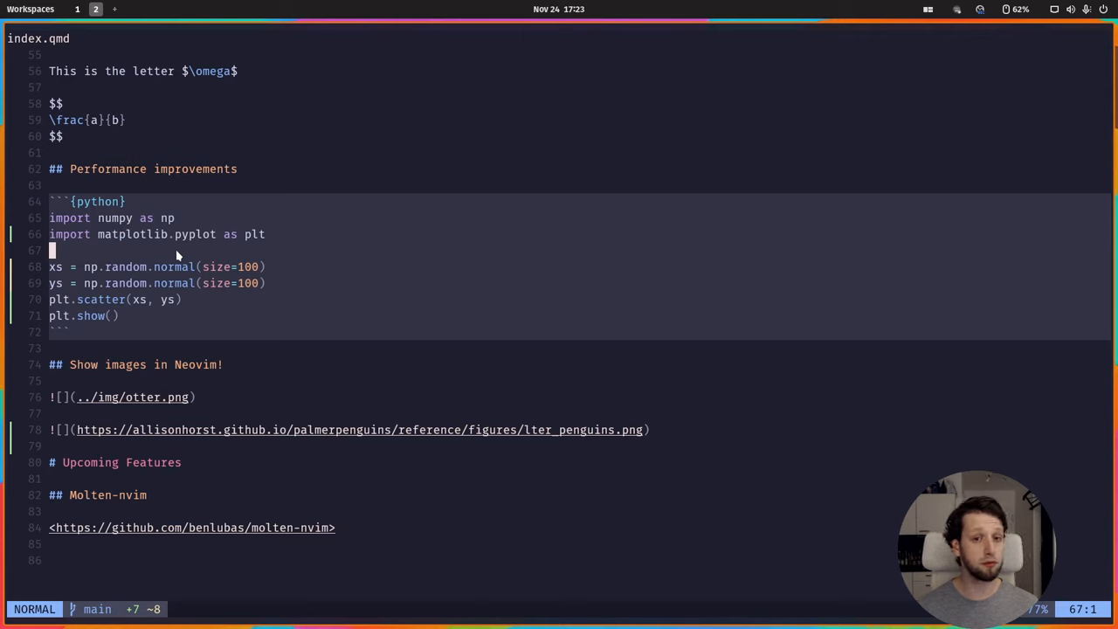
pyautogui.press('ctrl+s')
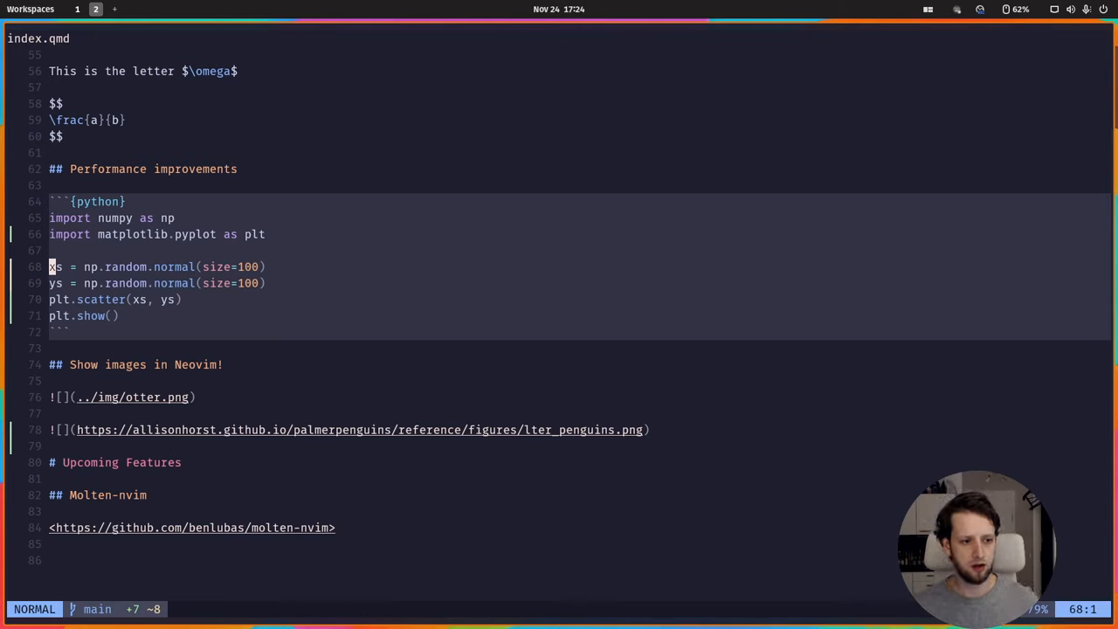
pyautogui.press('ctrl+s')
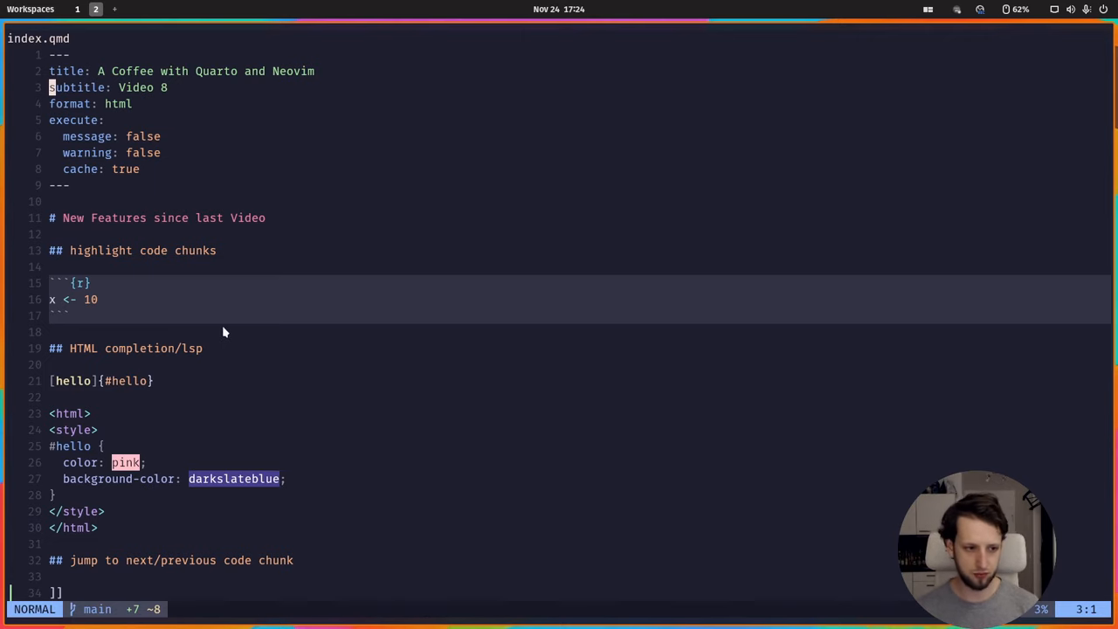
pyautogui.press('Ctrl+d')
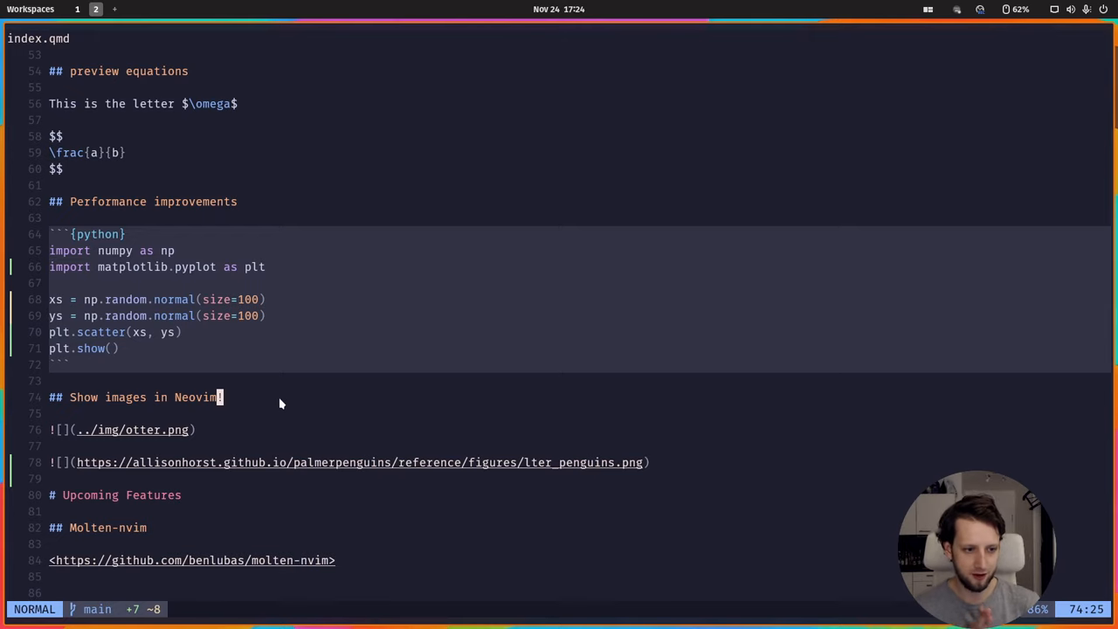
pyautogui.scroll(-3)
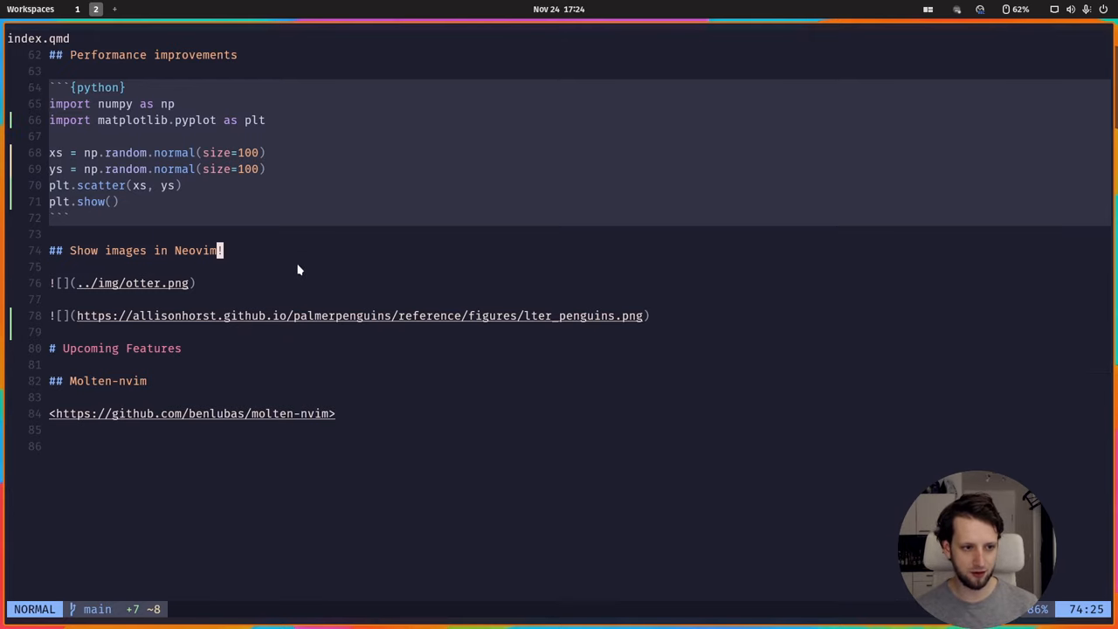
pyautogui.moveTo(297, 255)
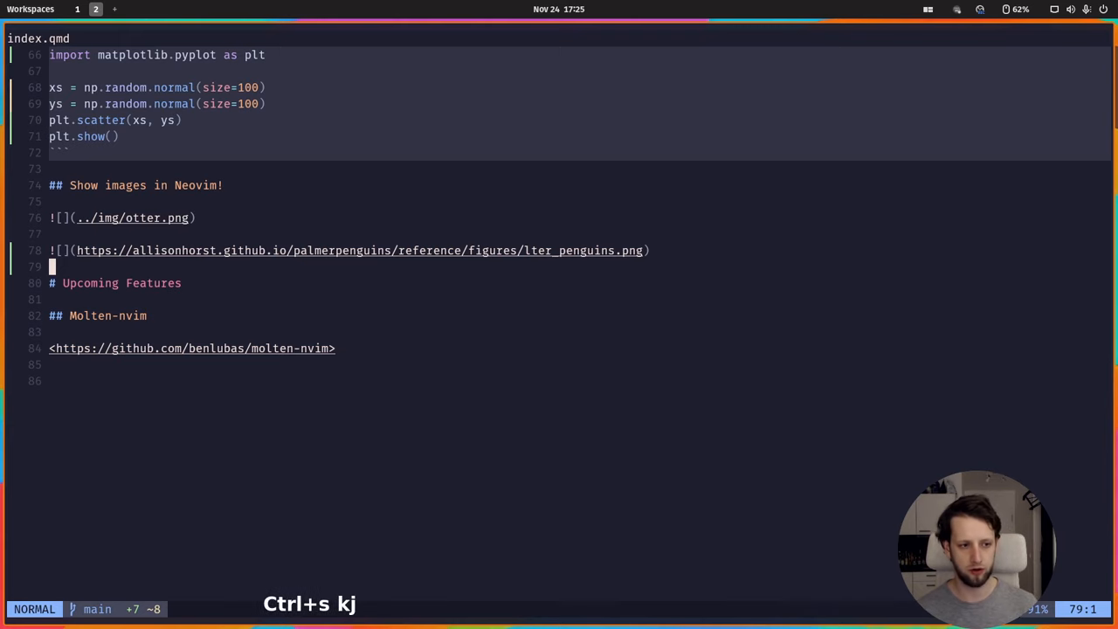
# In a side kitty split, run 'kitty --version' (0.30.1) and 'wezterm'
pyautogui.press('Super+t')
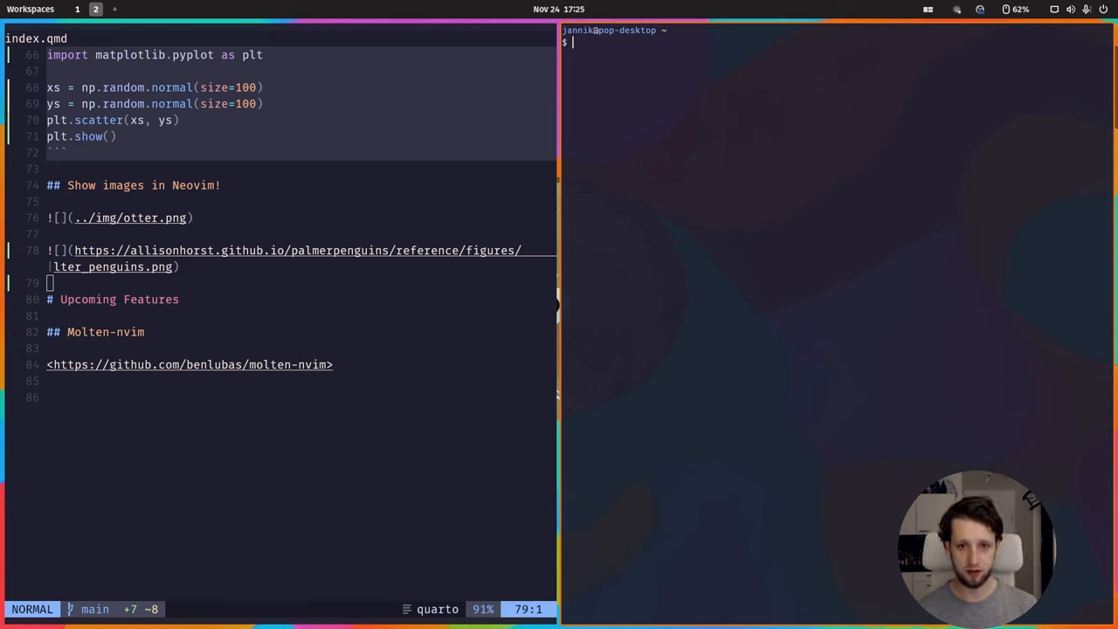
pyautogui.write('kitty --version')
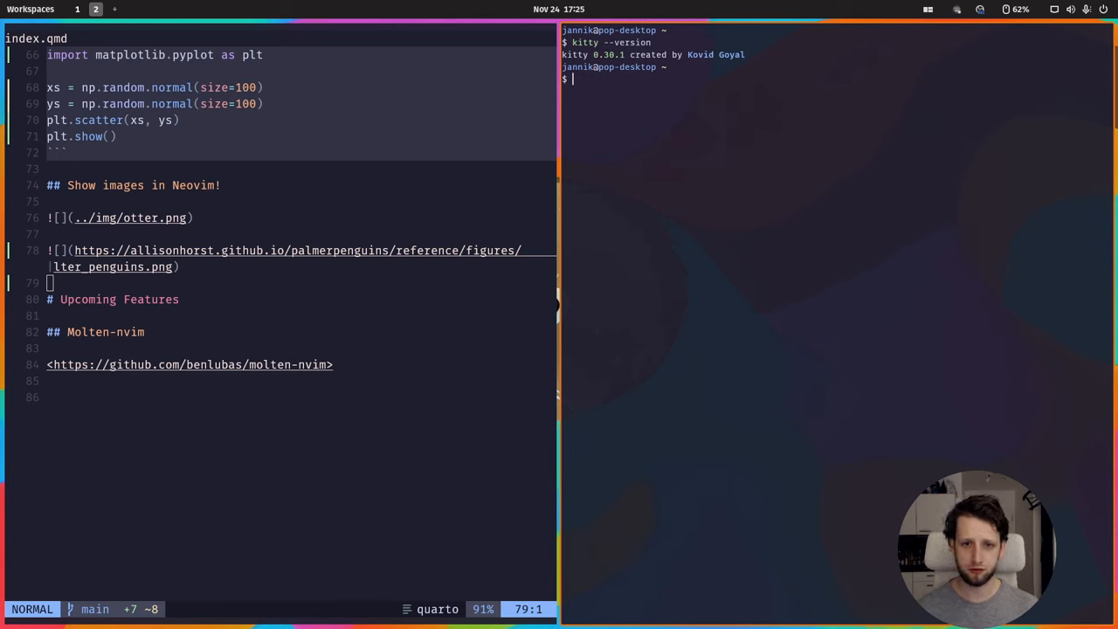
pyautogui.write('wezterm')
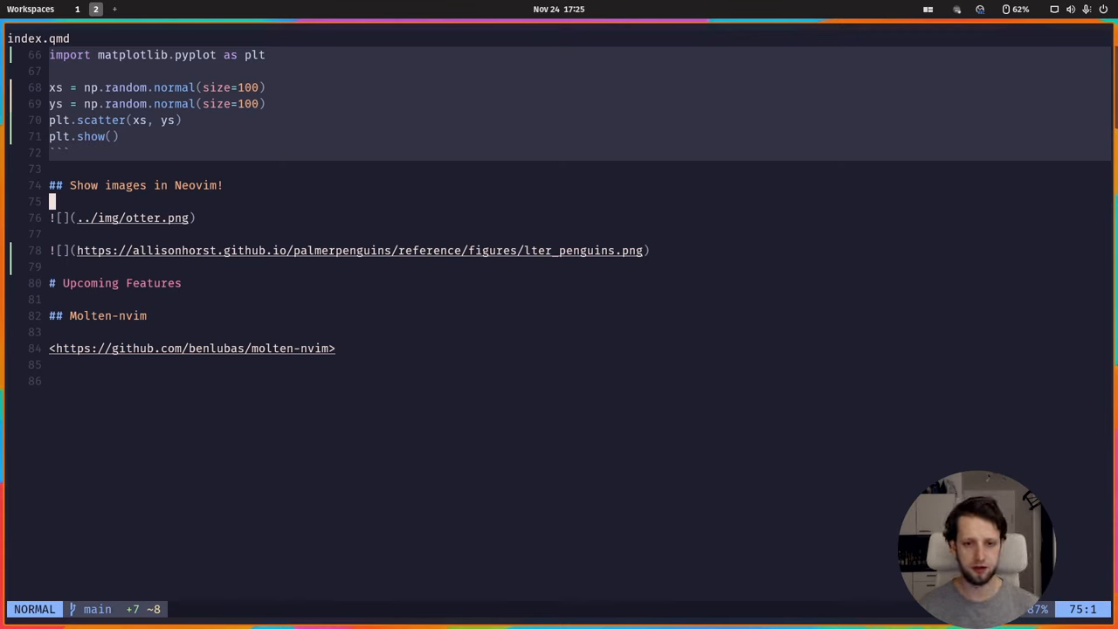
pyautogui.press('j')
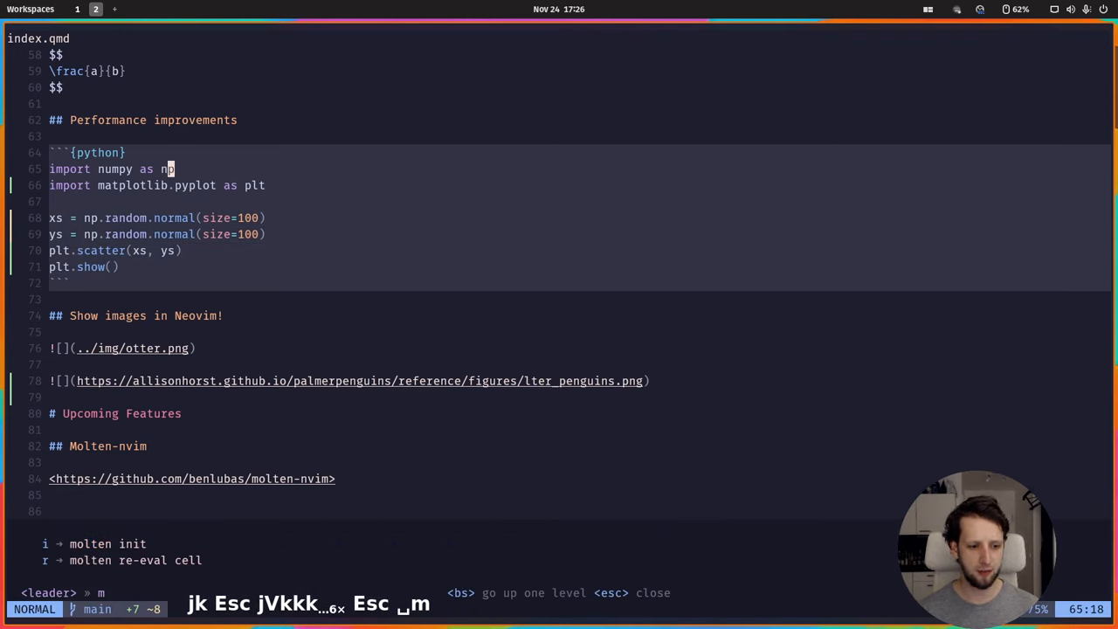
# Initialise molten and select the Python scatter-plot lines 68–71 to run as a code region
pyautogui.press('i')
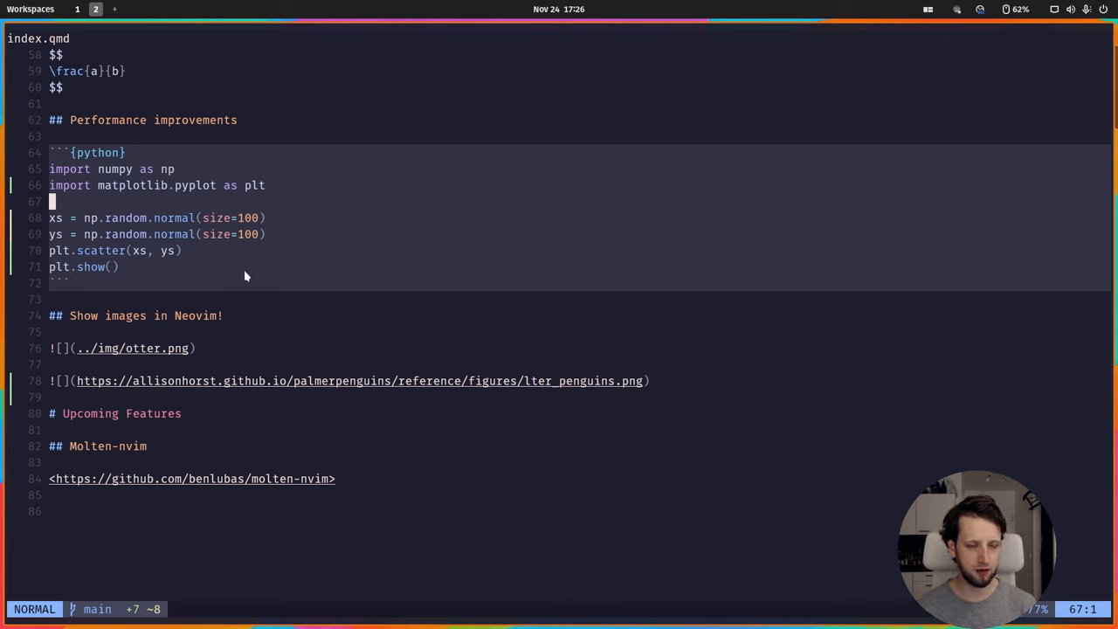
pyautogui.press('k')
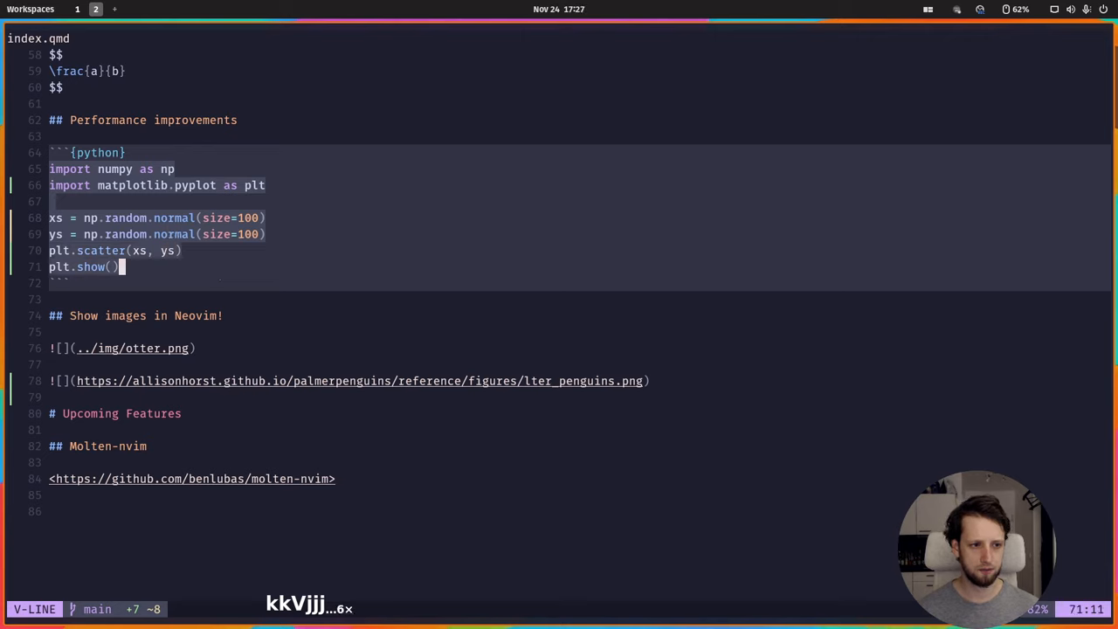
pyautogui.press('Space')
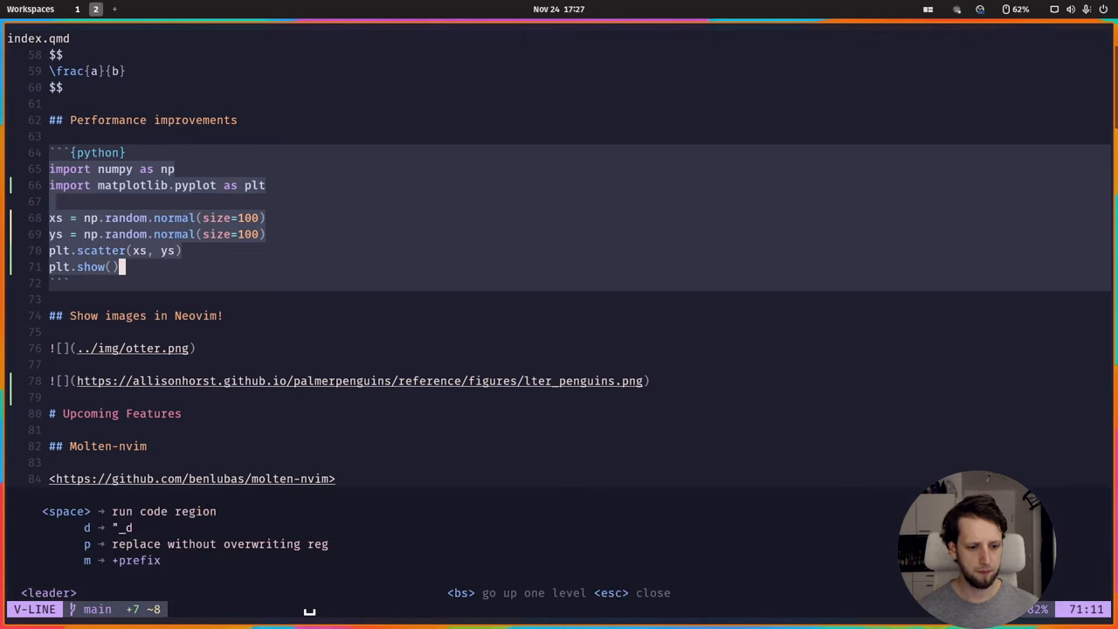